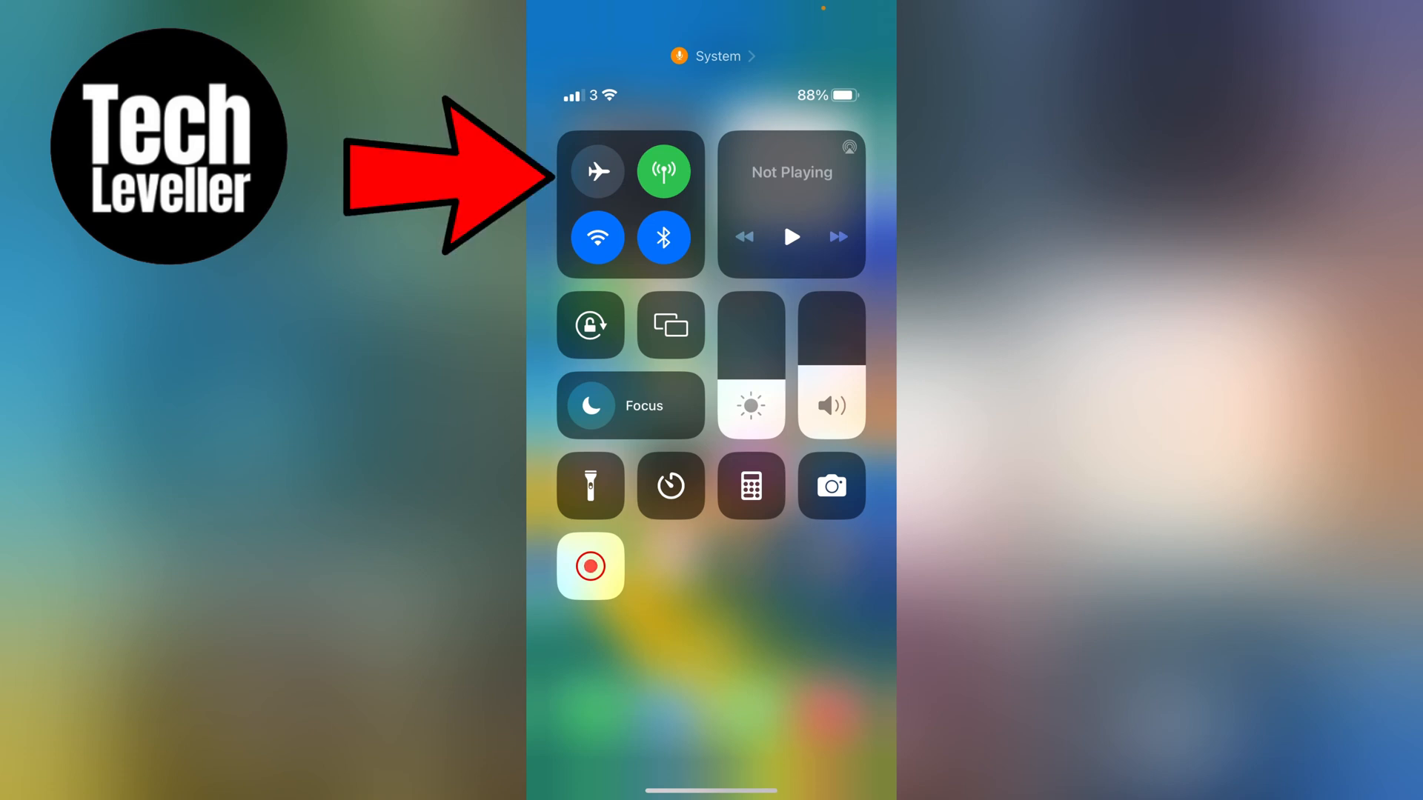
- Toggle Airplane Mode and Do Not Disturb on and back off in Control Centre, leaving both off
left_click(597, 171)
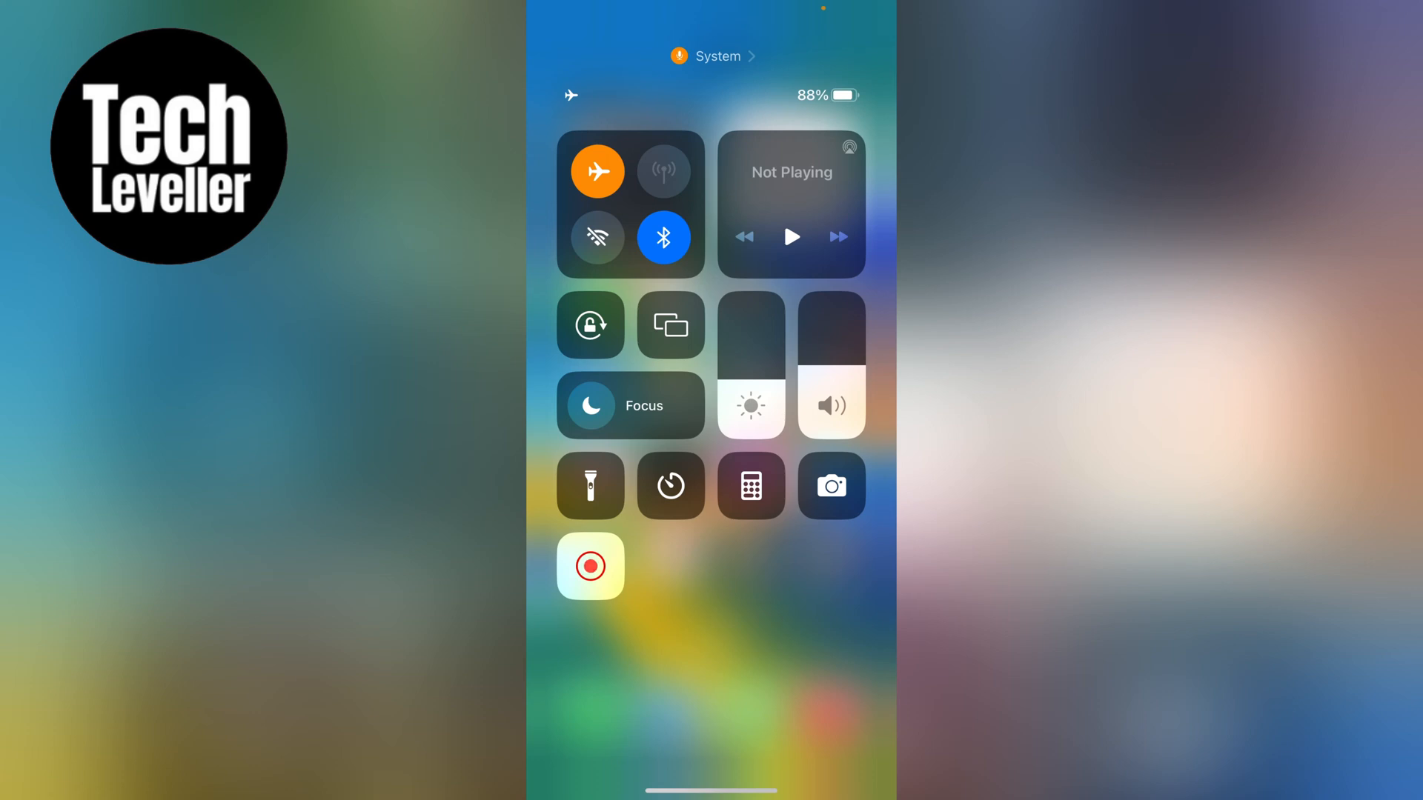
left_click(596, 170)
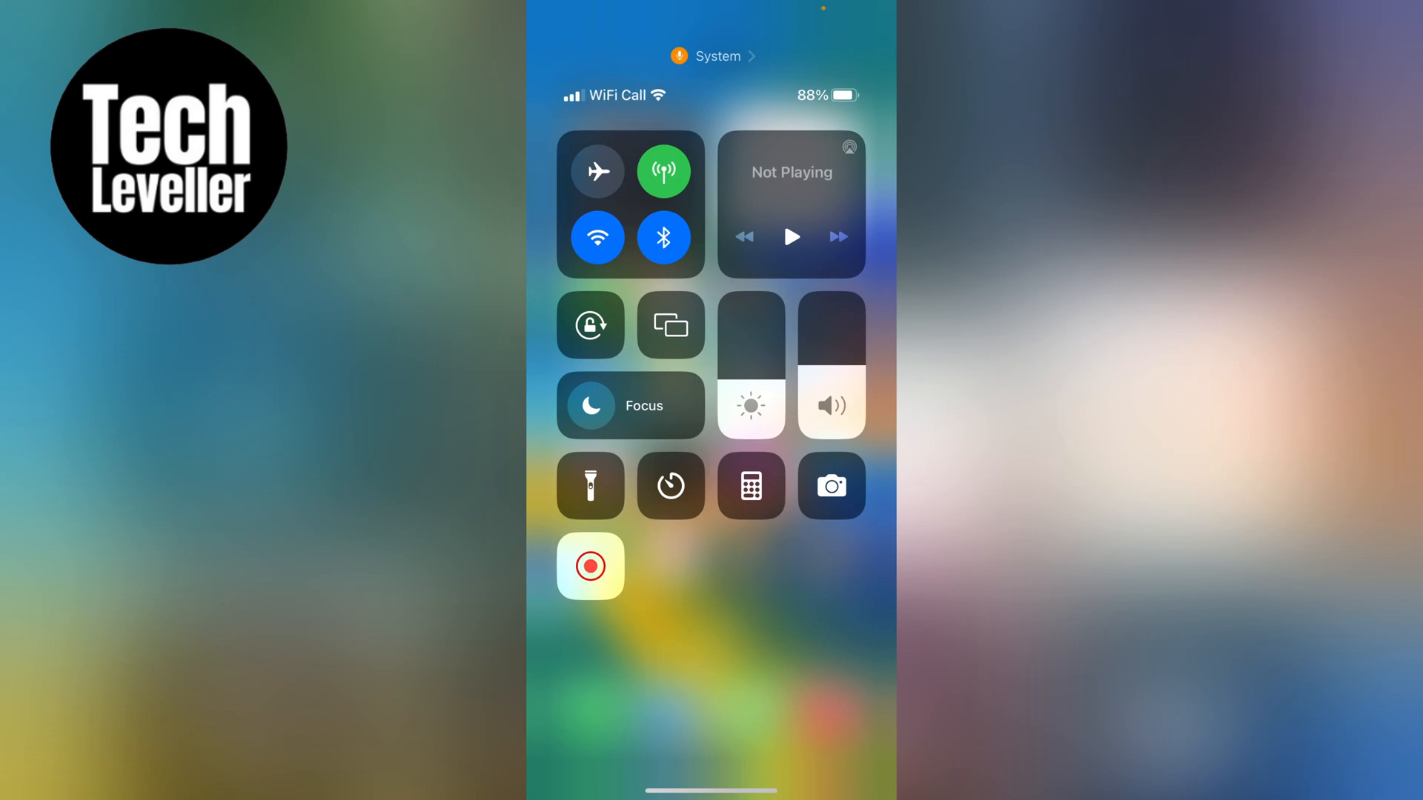
left_click(592, 406)
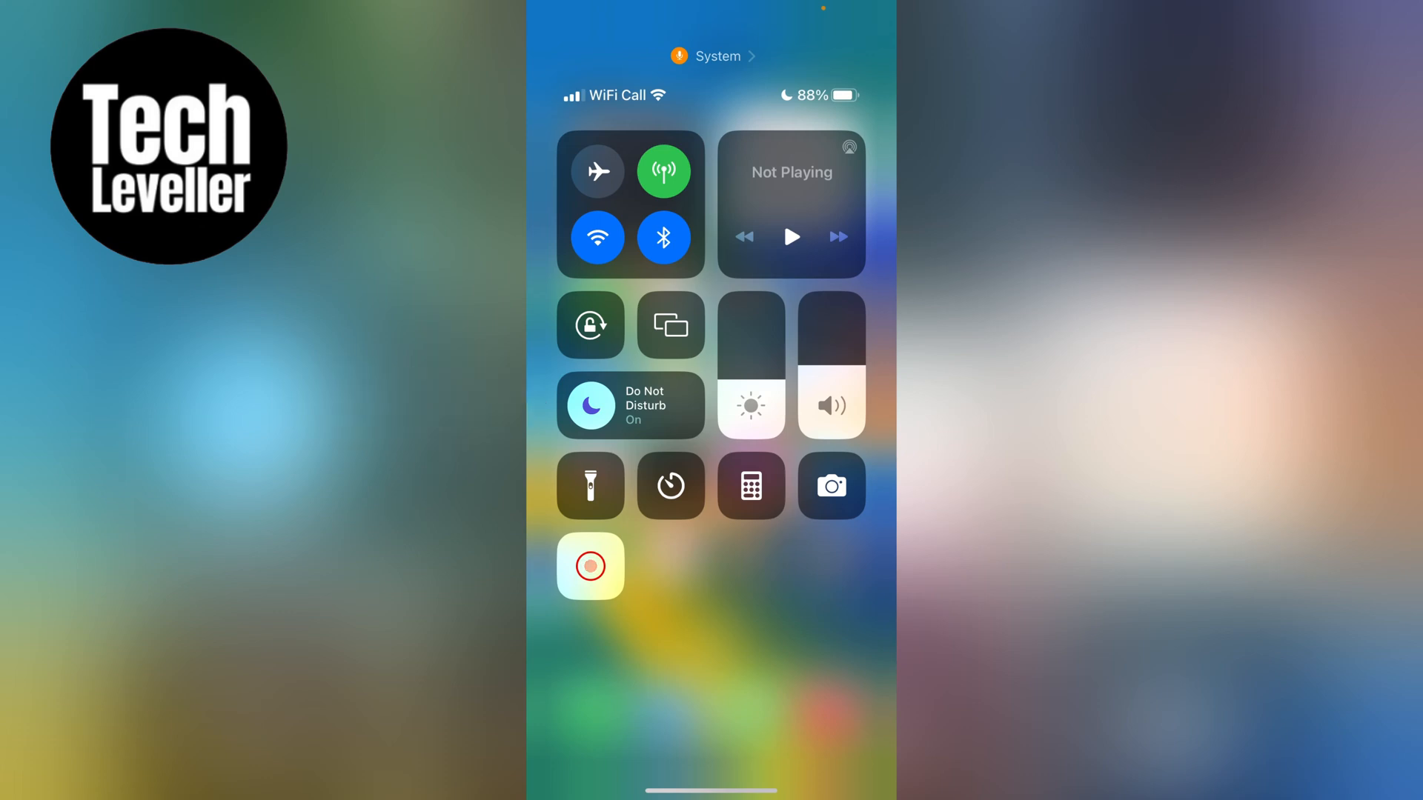
left_click(589, 565)
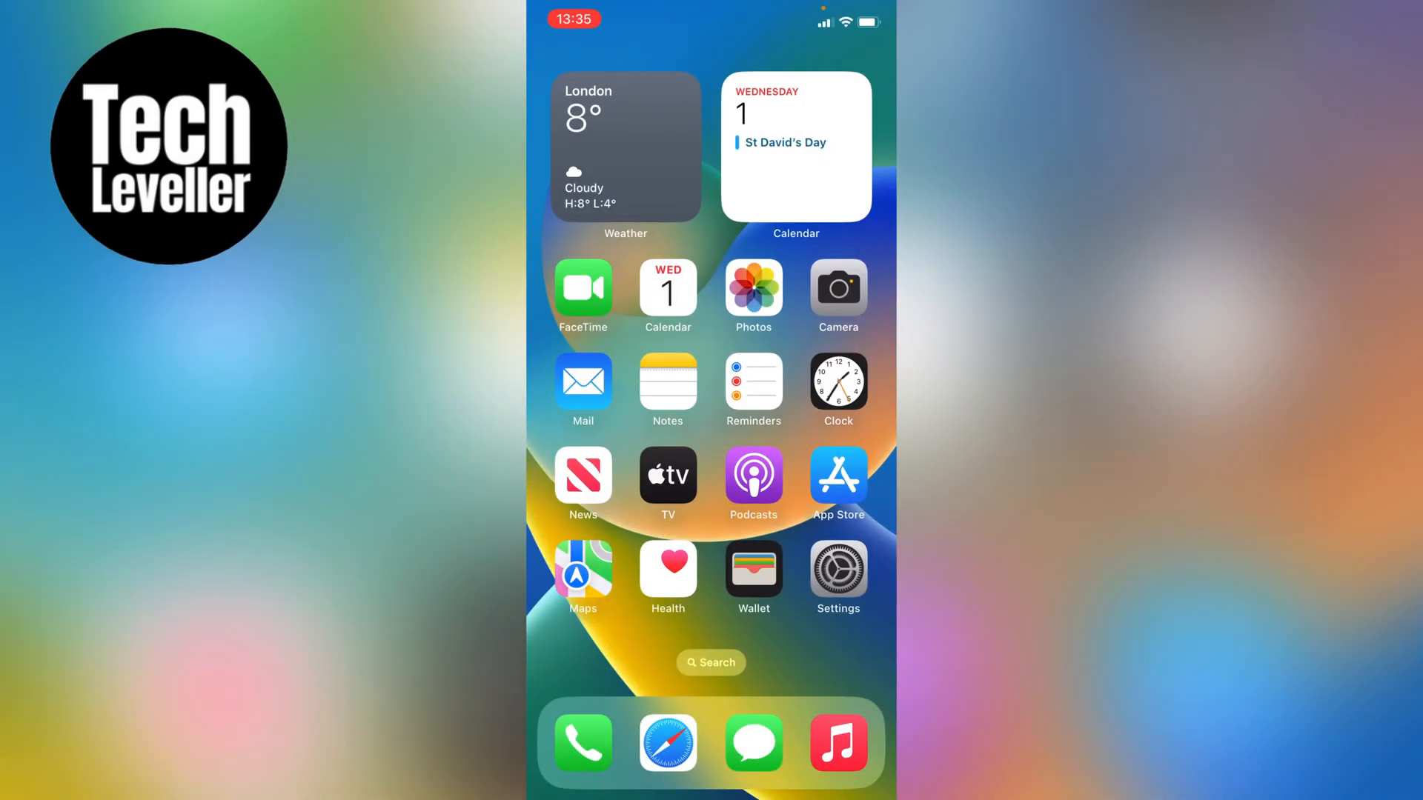
- Launch Settings from the home screen and go into the Phone settings
left_click(836, 575)
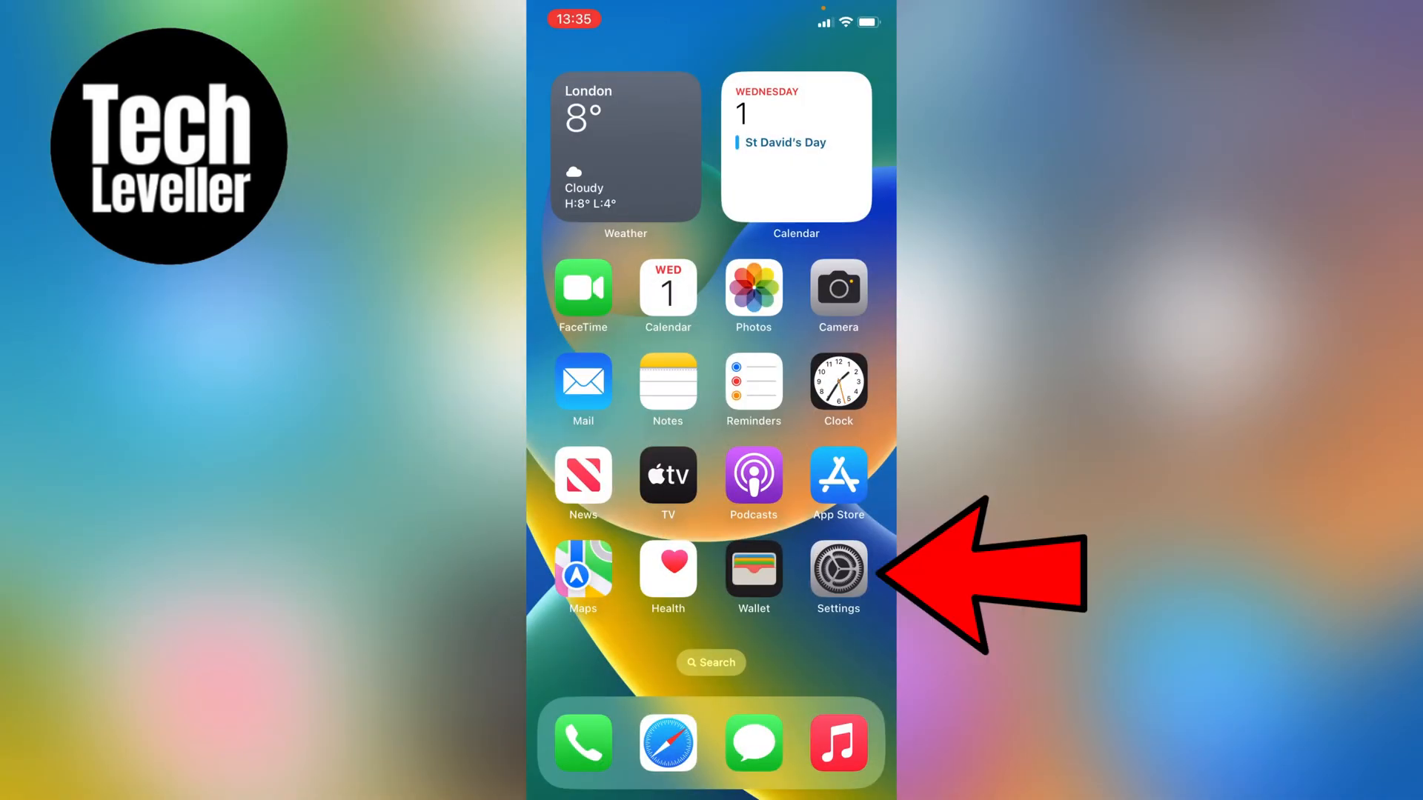
left_click(836, 568)
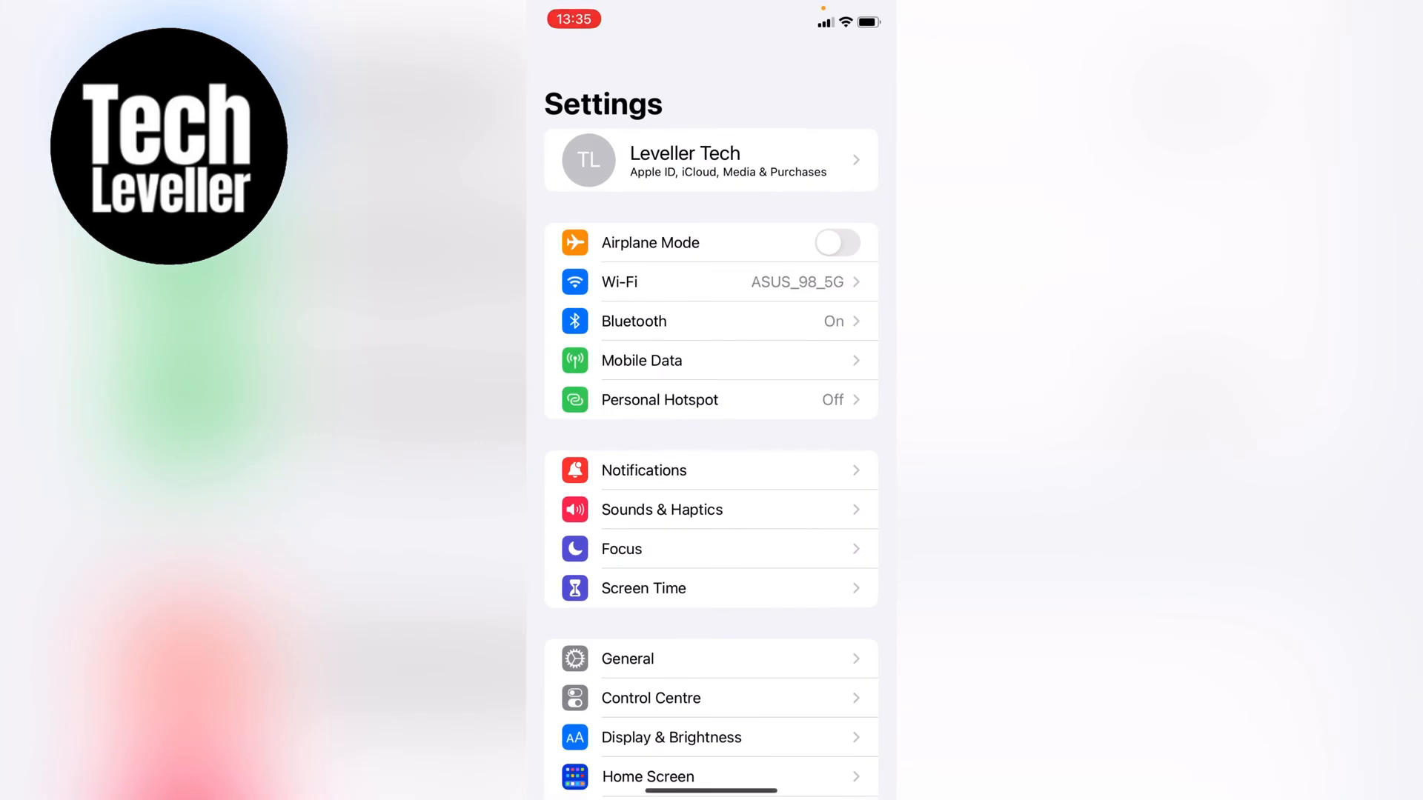
scroll("down", 3)
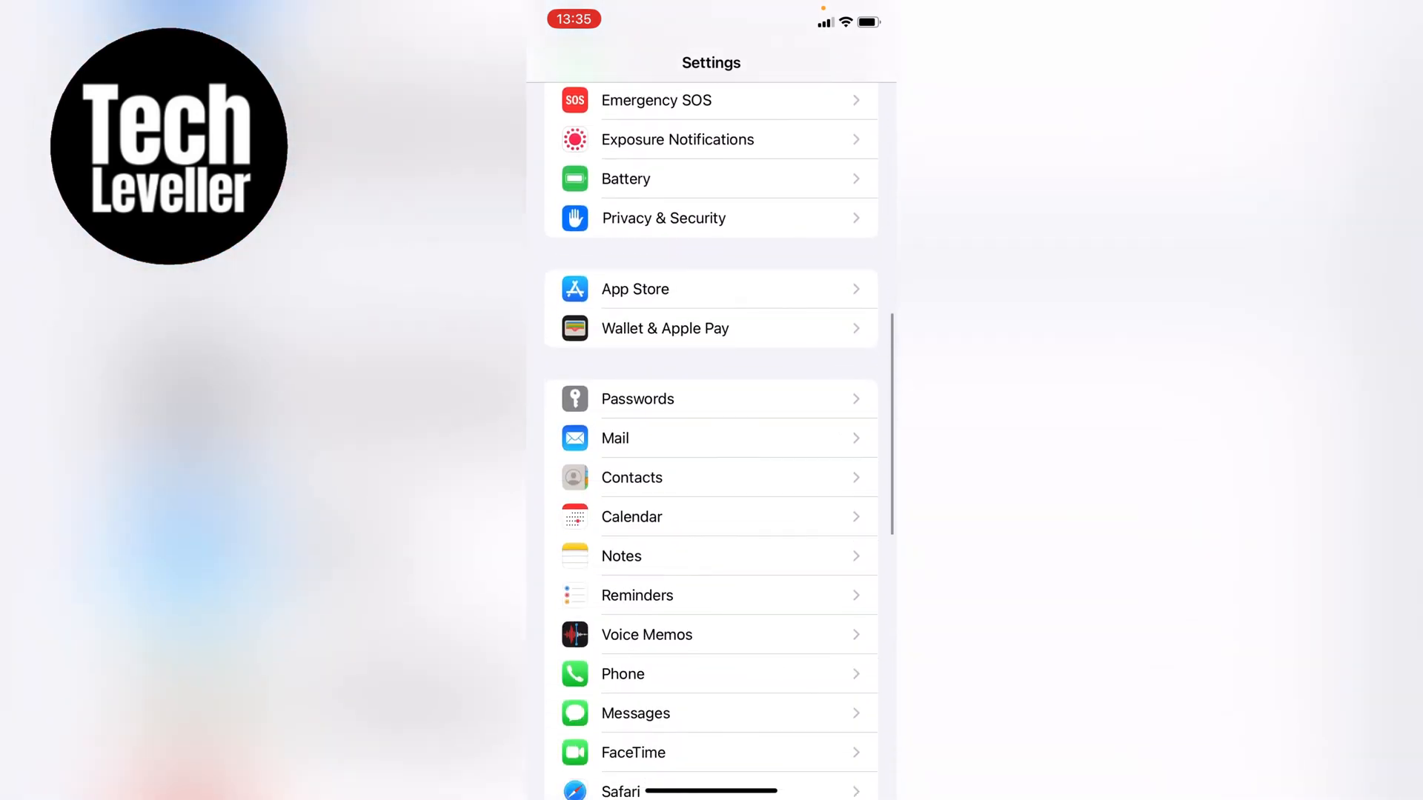
left_click(623, 673)
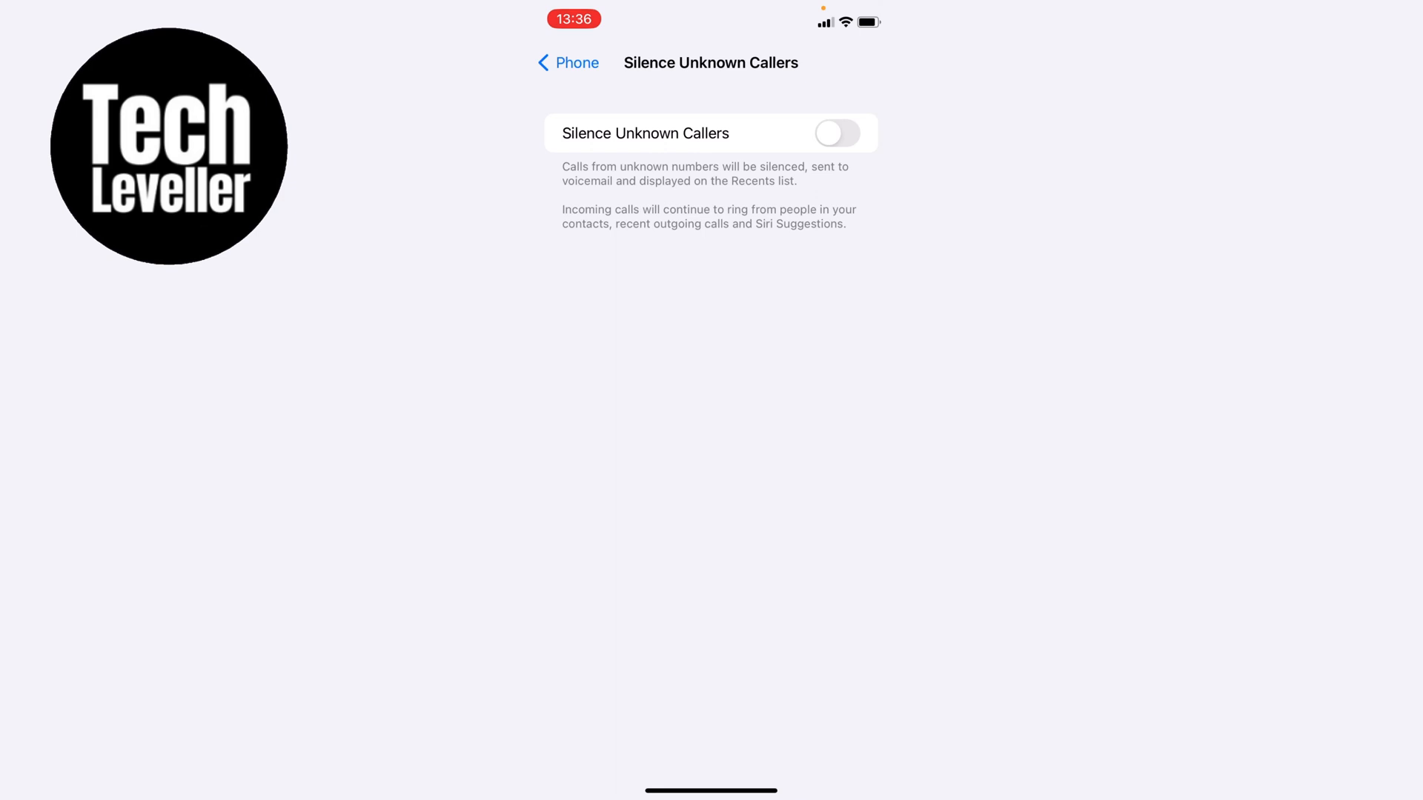
- Navigate back out of the sub-page to the main Phone settings, Silence Unknown Callers off
left_click(567, 62)
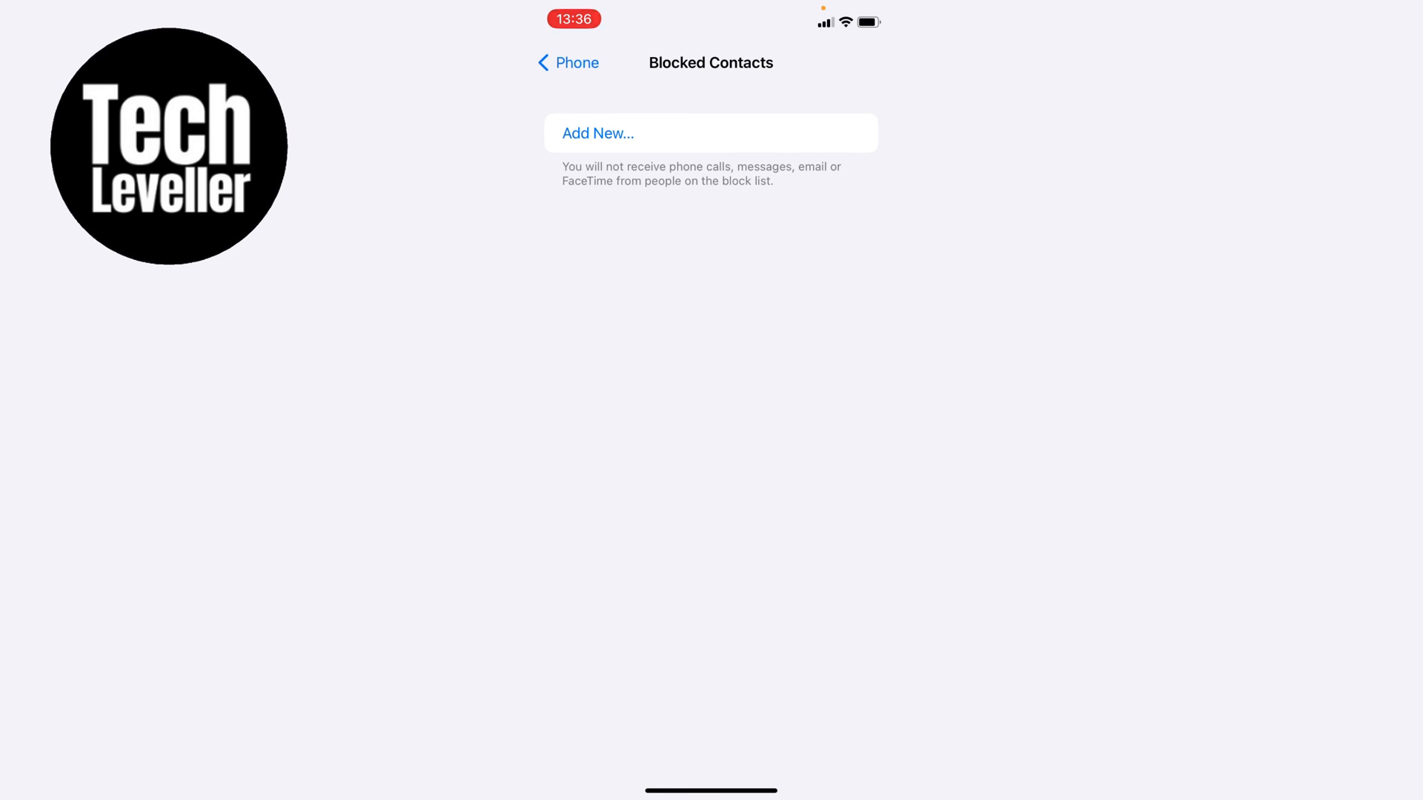
left_click(566, 62)
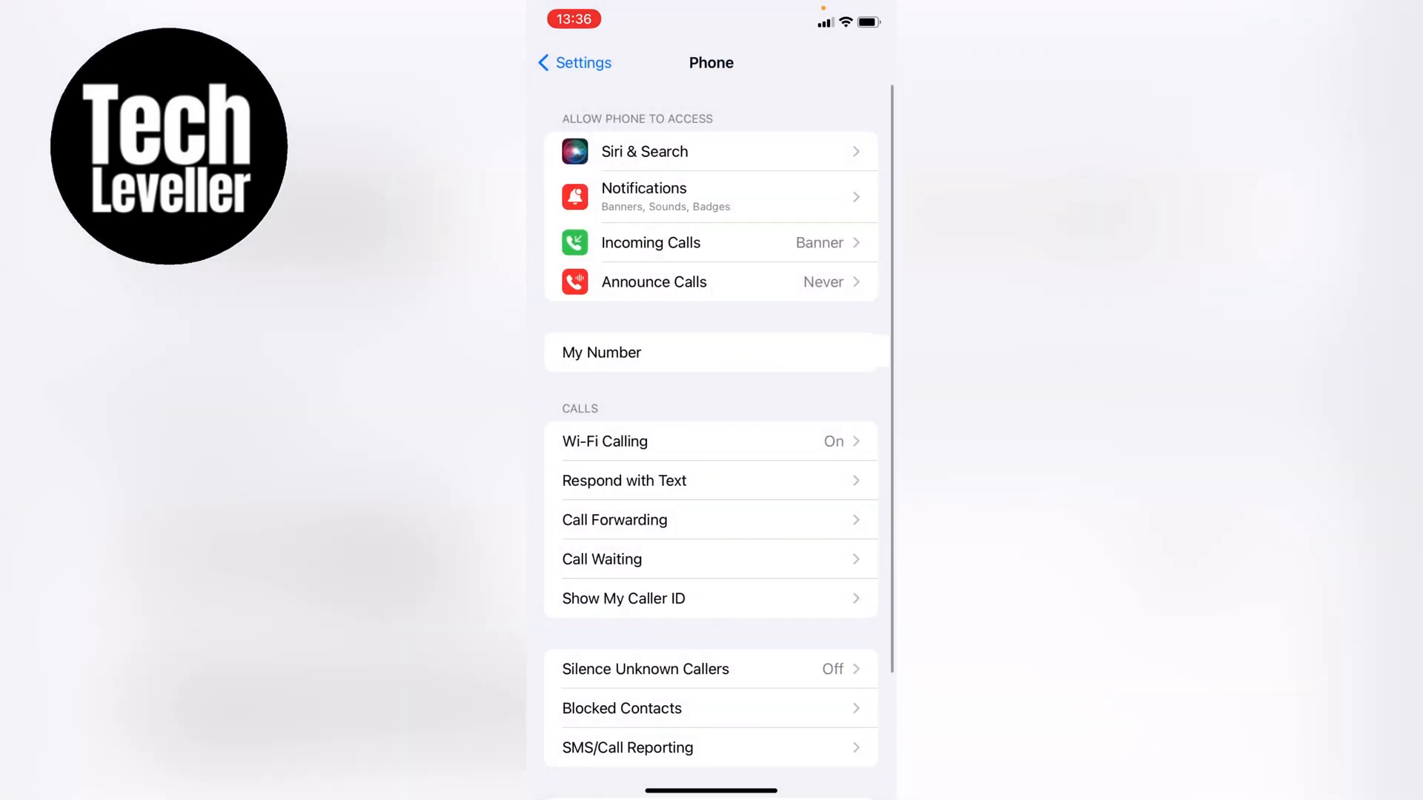